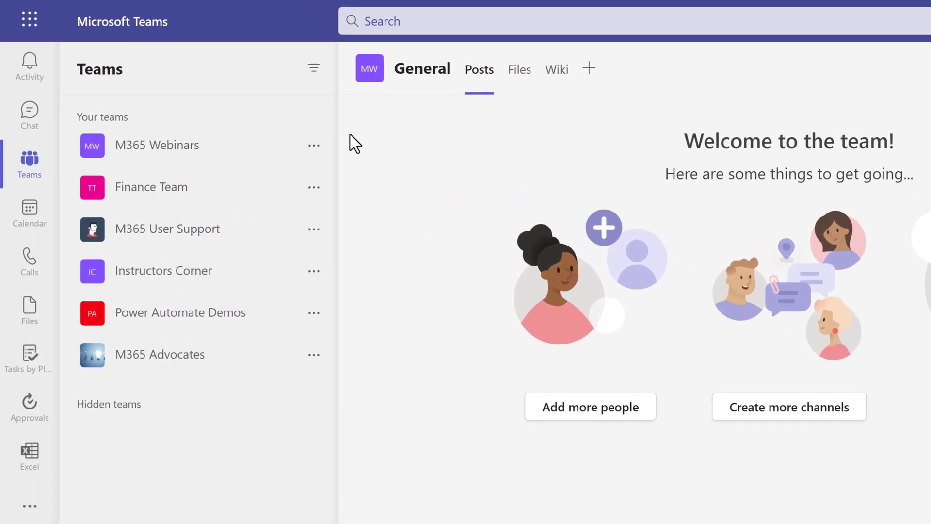
Switch from the team welcome page to the chat list, showing the Power Automate conversation
click(29, 115)
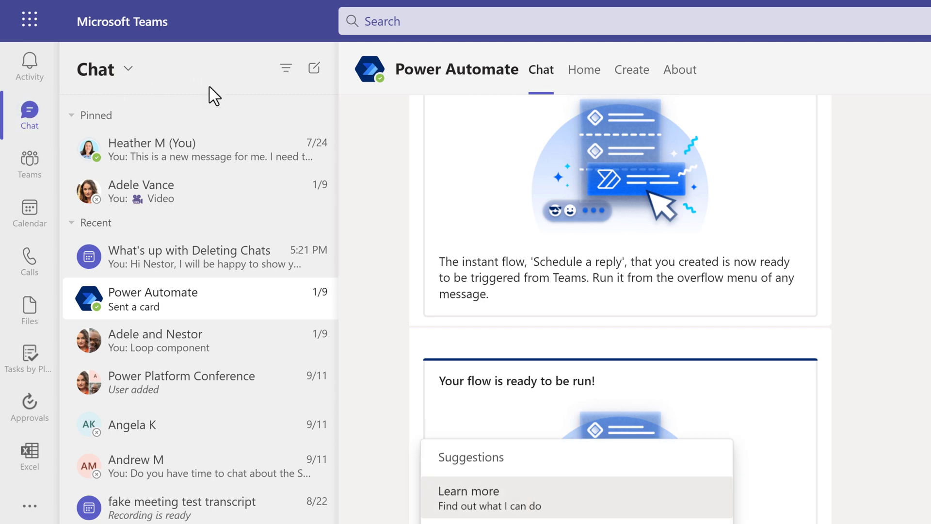
mouse_move(372, 199)
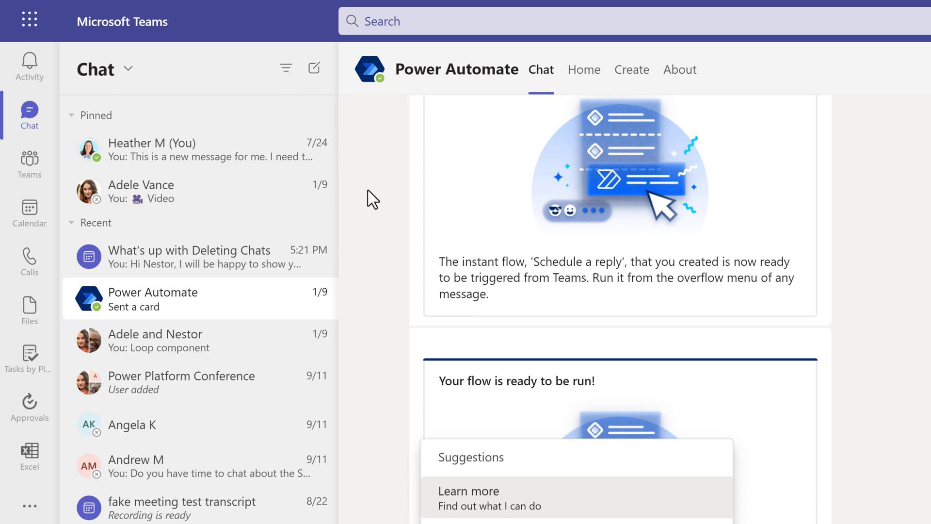
mouse_move(374, 190)
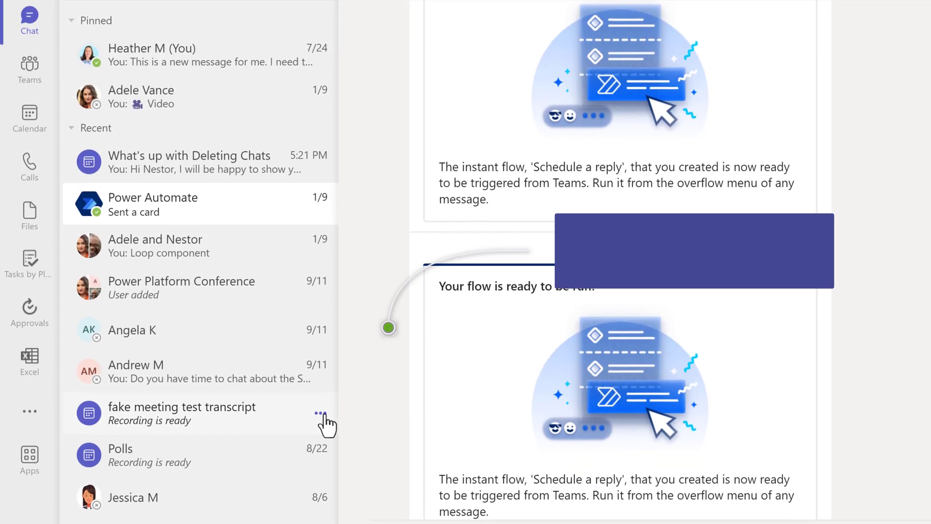
Check the fake meeting test transcript chat's options, then open What's up with Deleting Chats
click(318, 411)
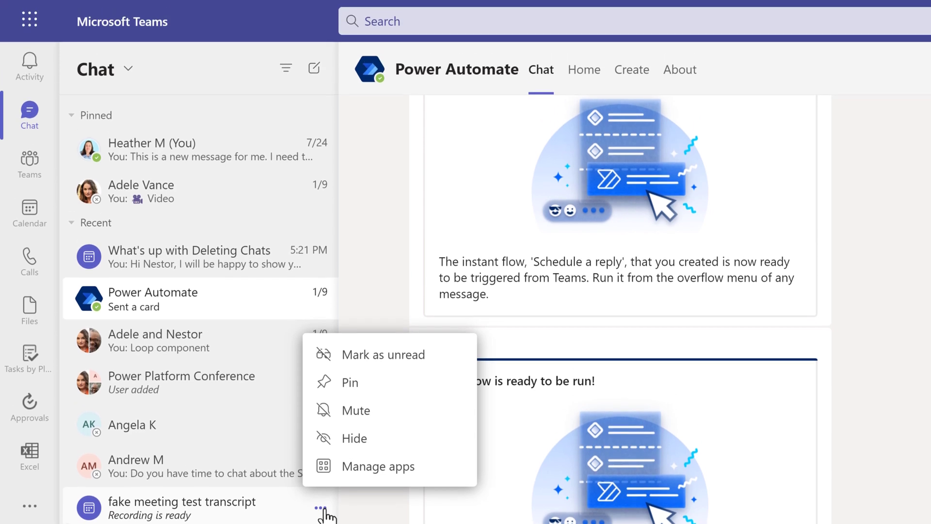
mouse_move(320, 509)
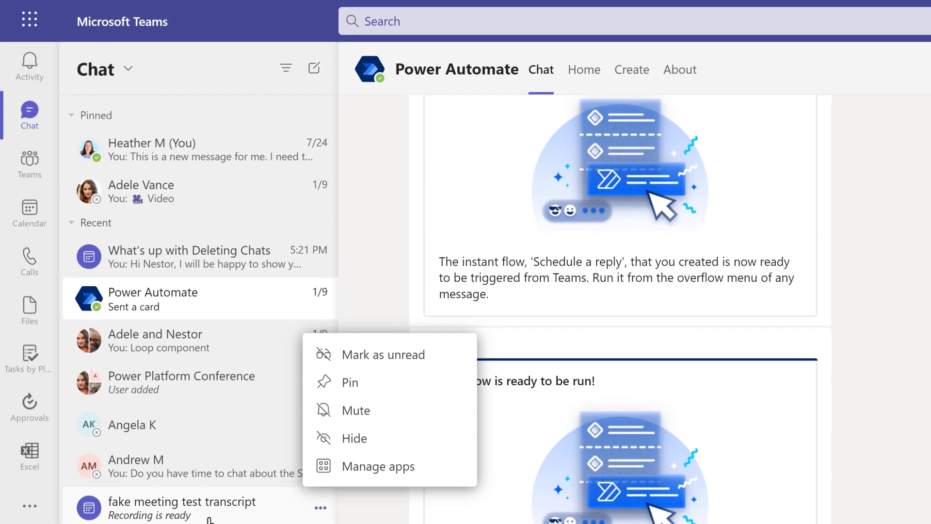
click(186, 509)
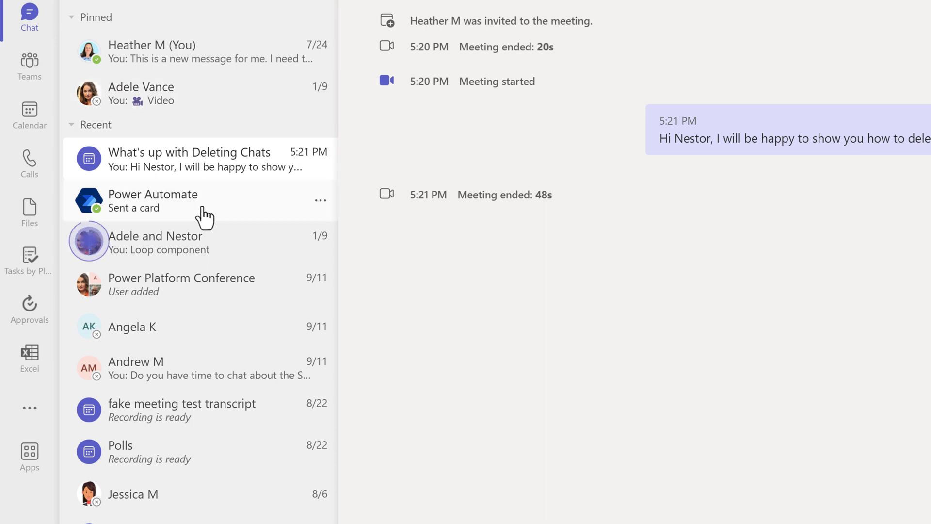
mouse_move(214, 267)
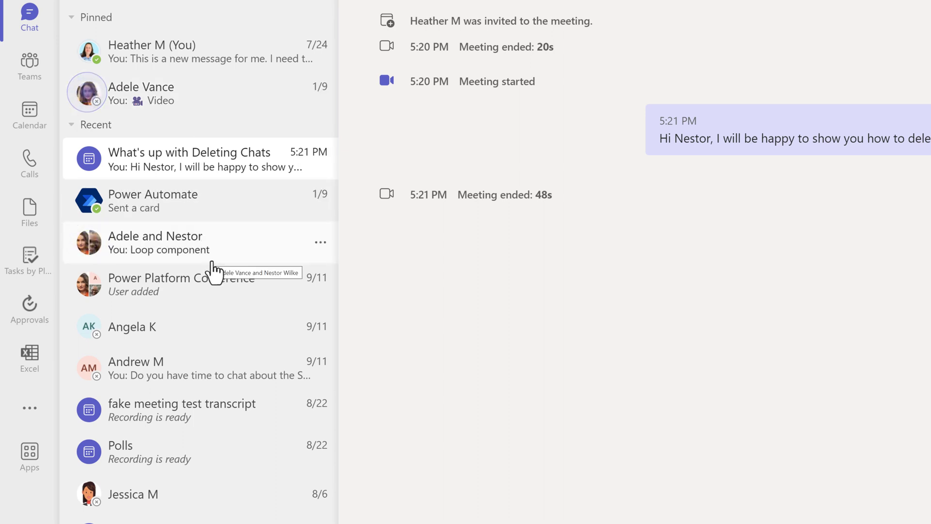
mouse_move(306, 253)
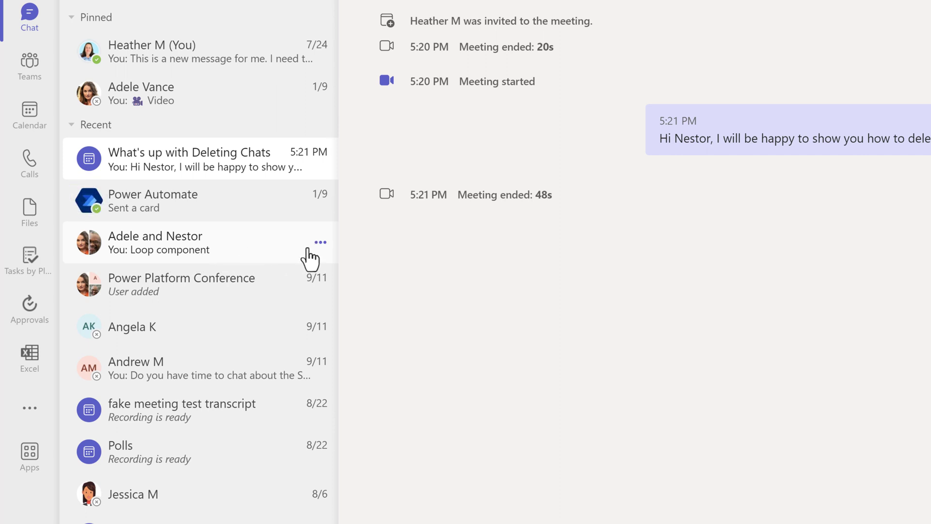
Choose Delete chat for the Adele and Nestor group chat to bring up its confirmation
click(320, 242)
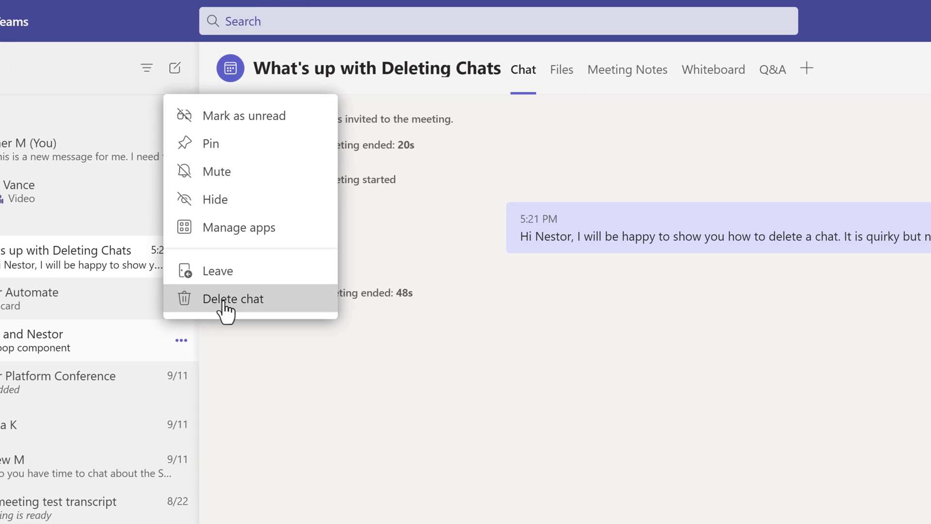
click(233, 299)
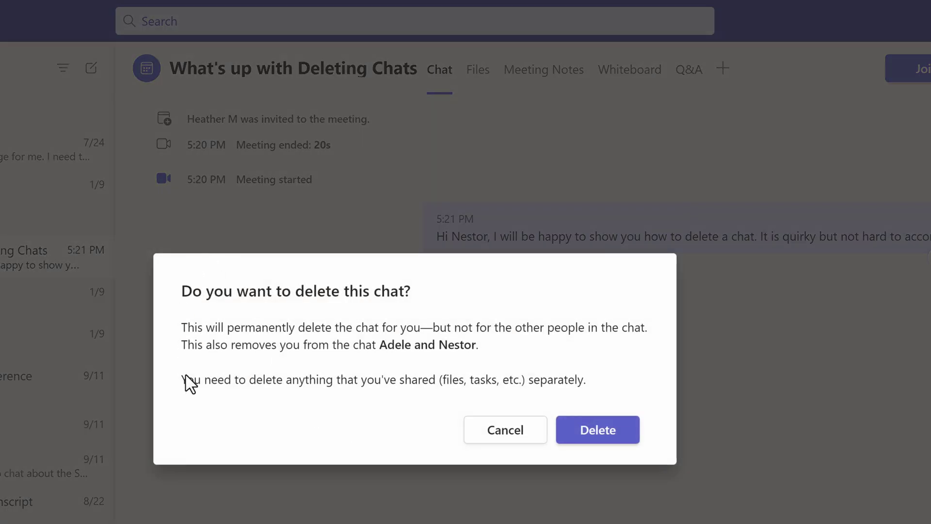
mouse_move(278, 351)
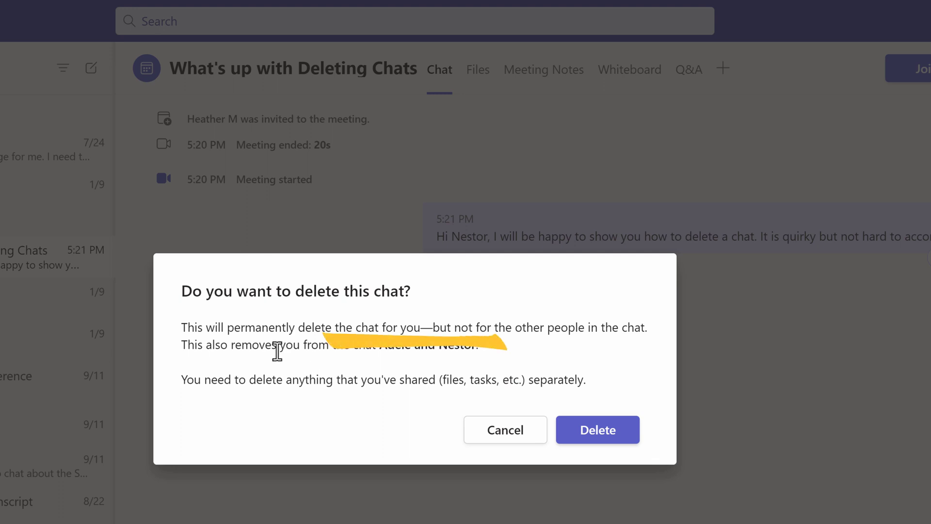
mouse_move(334, 375)
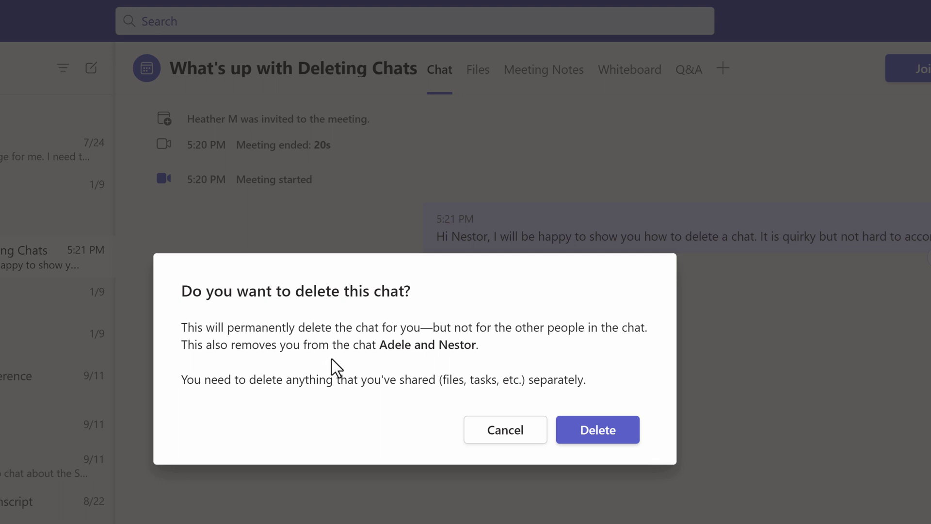
mouse_move(392, 378)
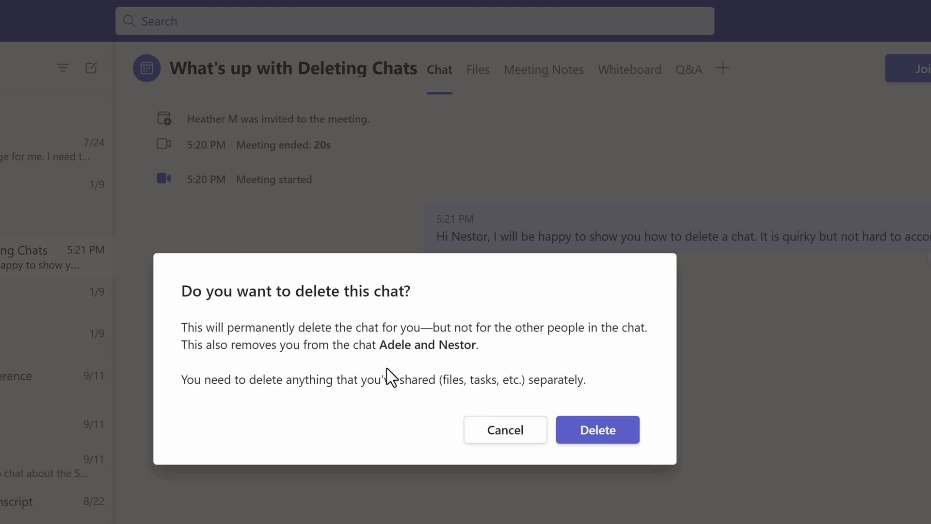
mouse_move(397, 373)
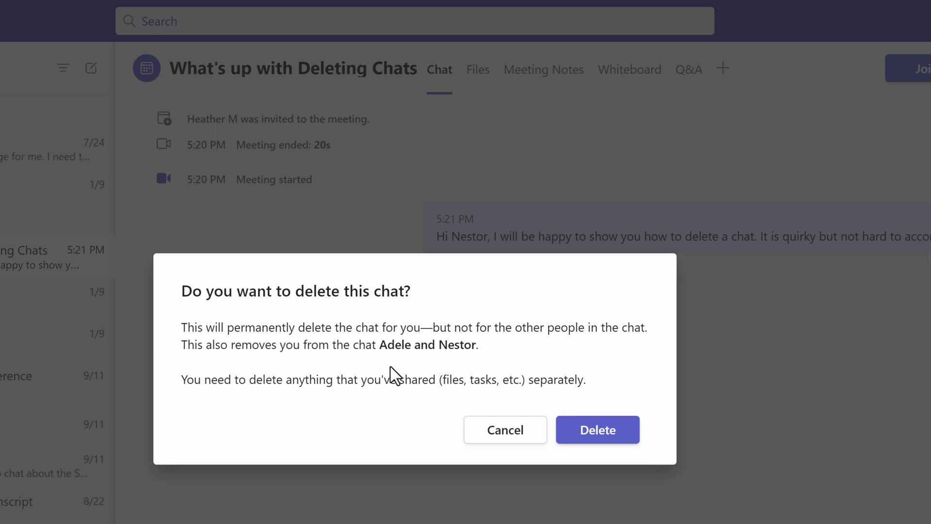
mouse_move(353, 416)
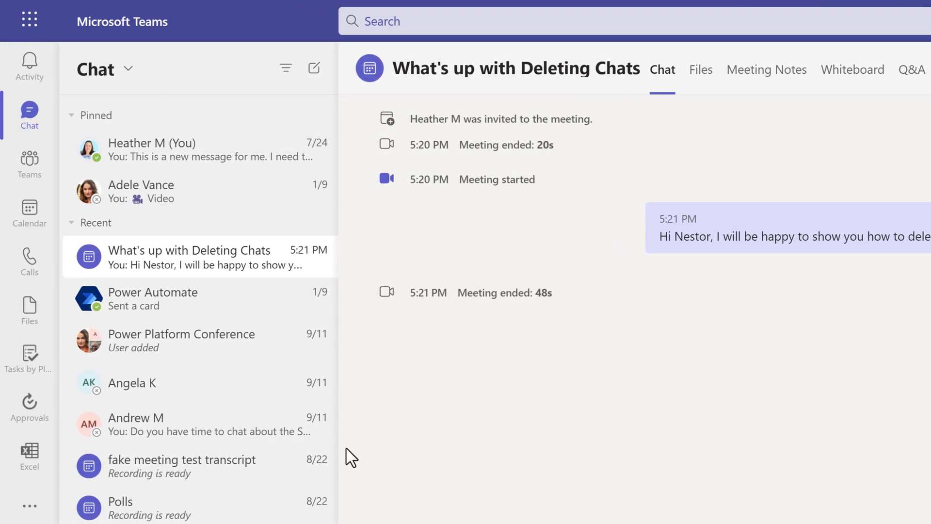
mouse_move(320, 382)
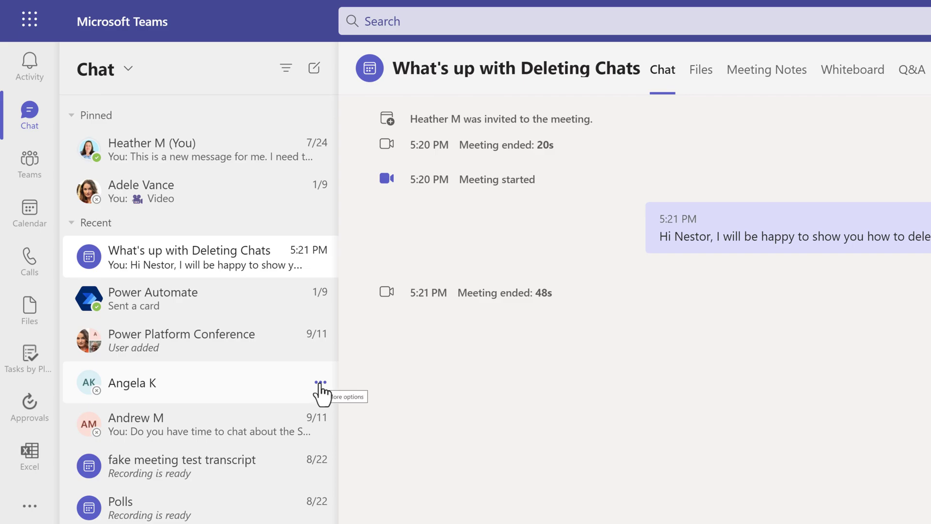
click(320, 382)
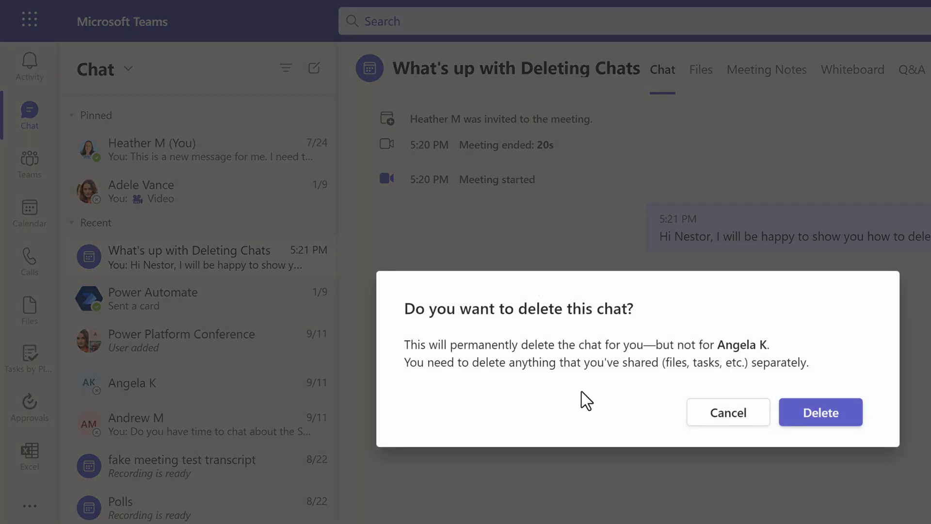
mouse_move(437, 365)
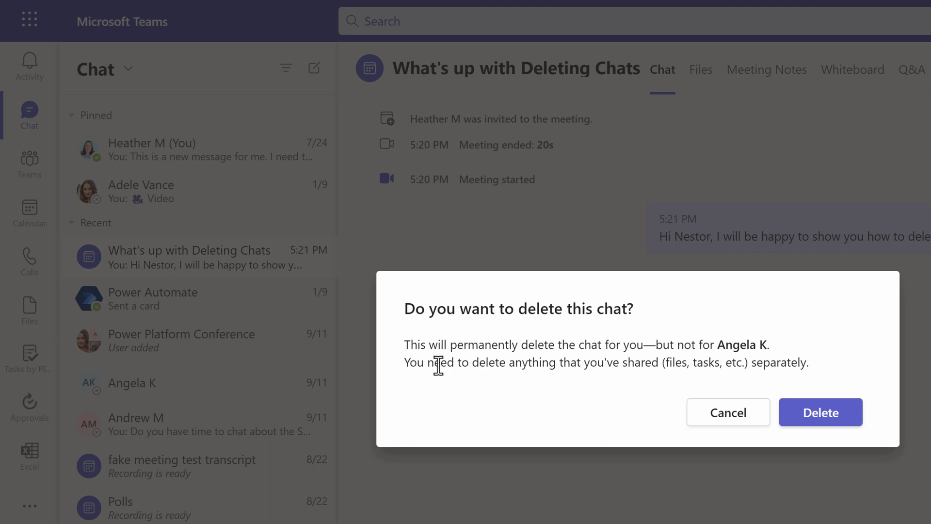
mouse_move(638, 390)
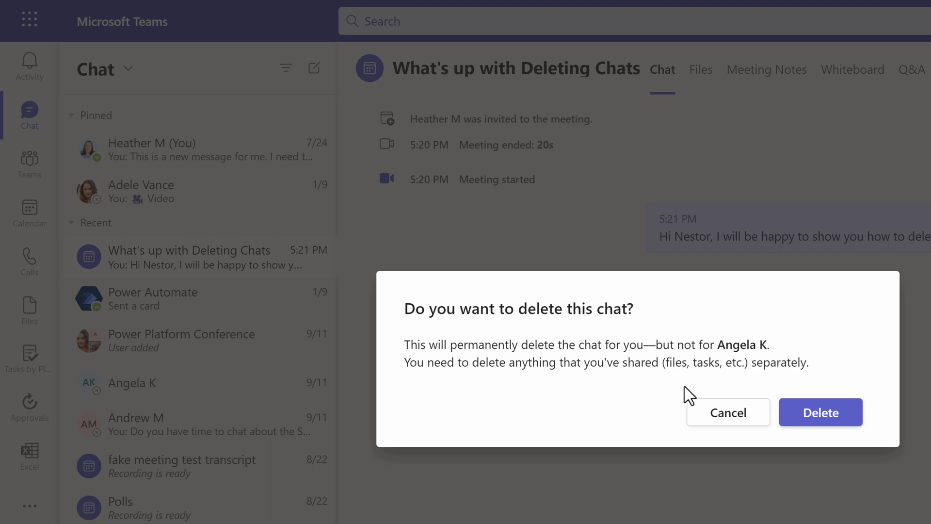
mouse_move(727, 409)
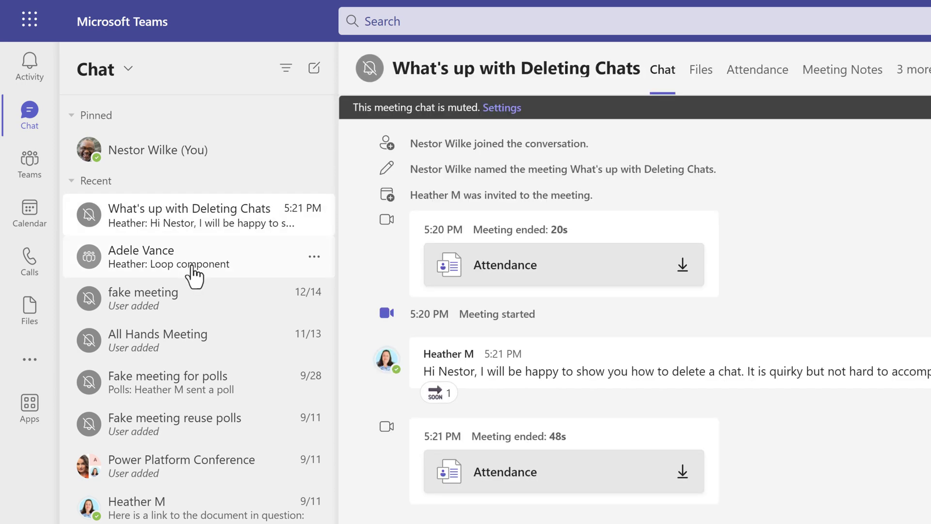
As Nestor, open the Adele group chat with the InfoSession Ideas table and show its options
click(141, 257)
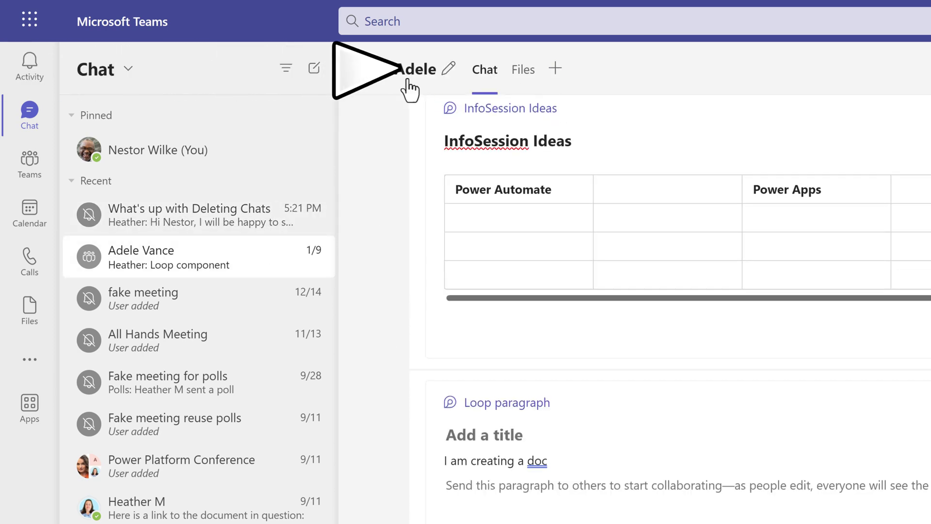
mouse_move(451, 69)
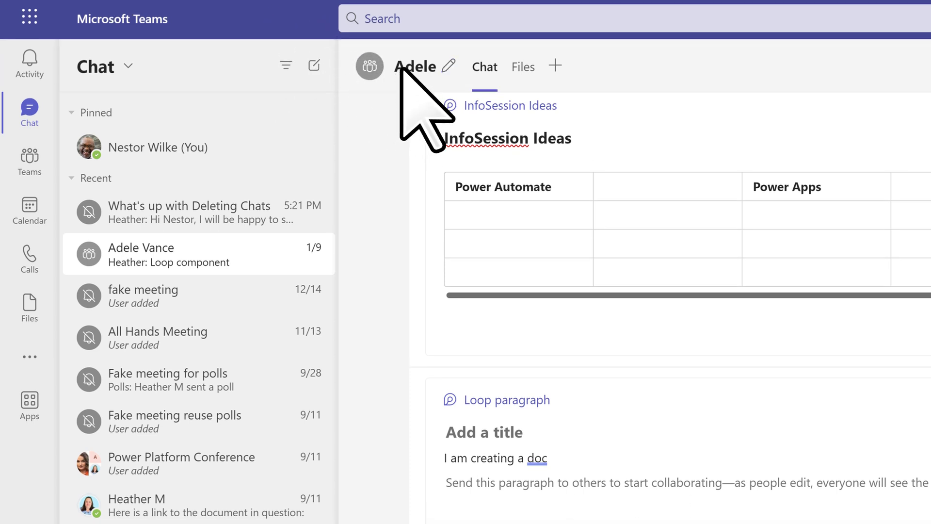
scroll(down, 3)
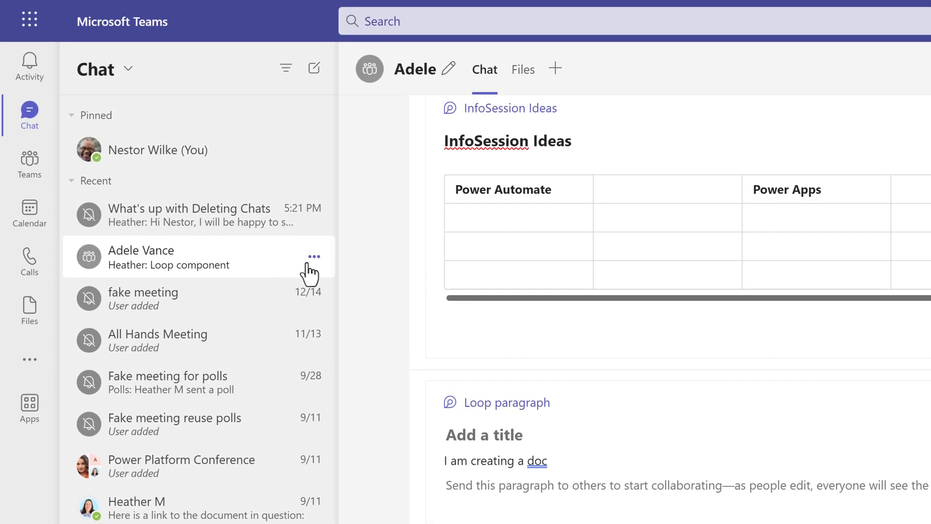
click(315, 256)
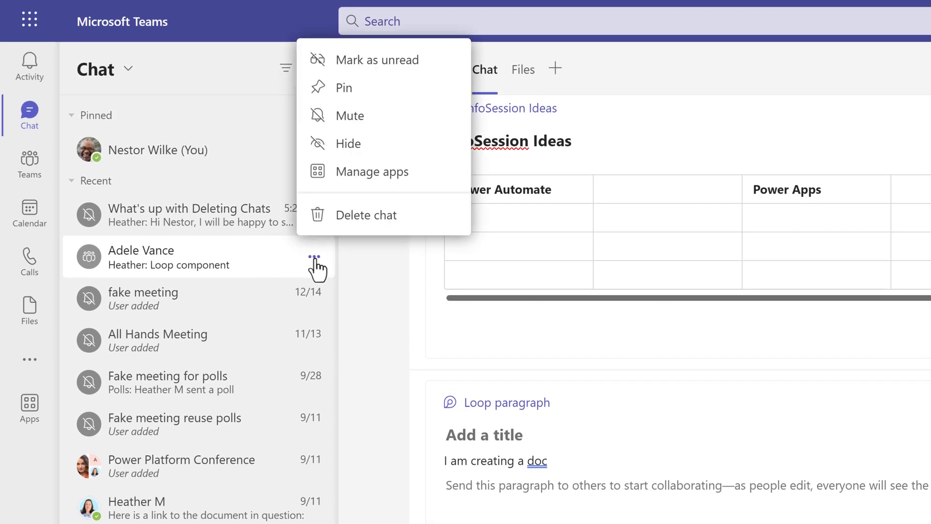